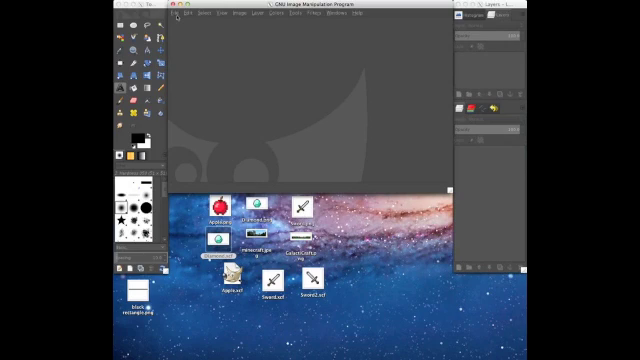
Preview Sword.xcf, Sword2.xcf and GalactiCraft.png in the Open Image dialog
{"action": "left_click", "coordinate": [178, 13]}
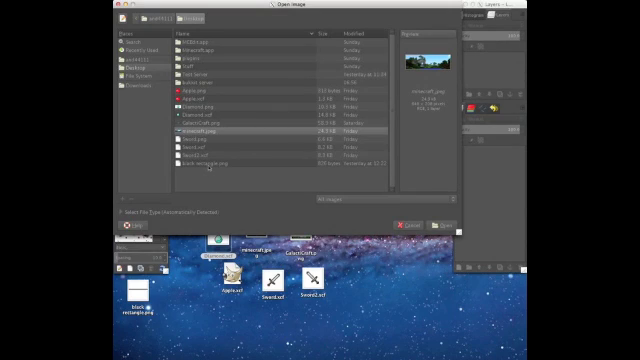
{"action": "left_click", "coordinate": [200, 142]}
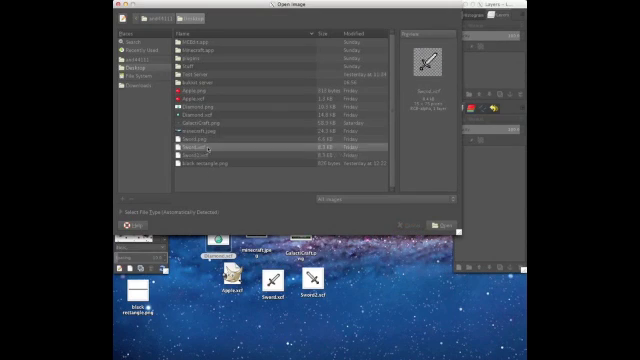
{"action": "left_click", "coordinate": [200, 155]}
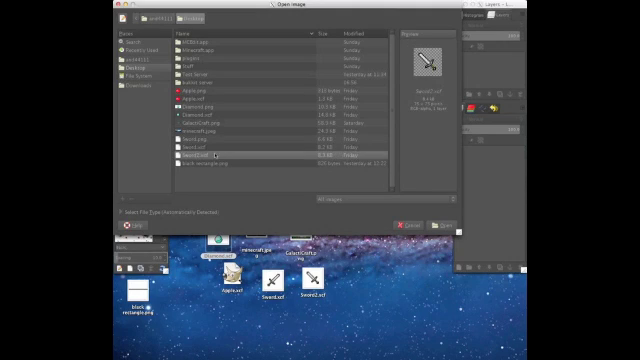
{"action": "left_click", "coordinate": [200, 141]}
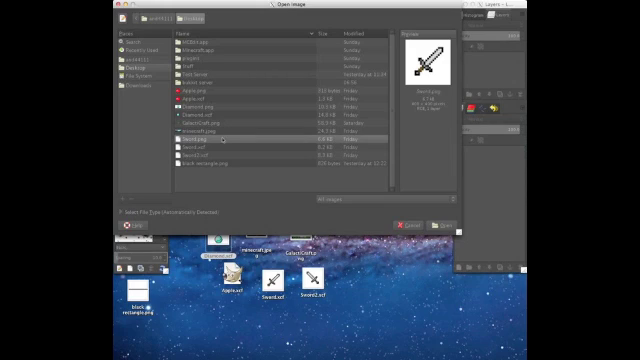
{"action": "left_click", "coordinate": [210, 129]}
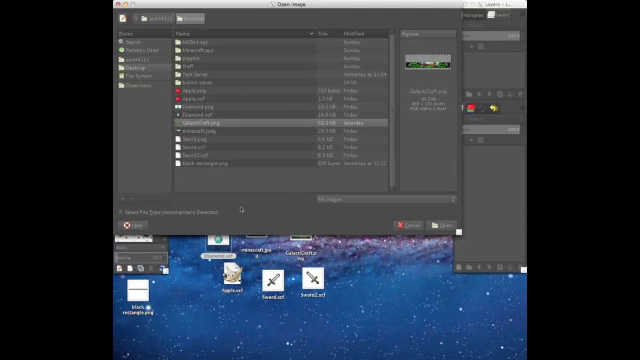
{"action": "left_click", "coordinate": [417, 223]}
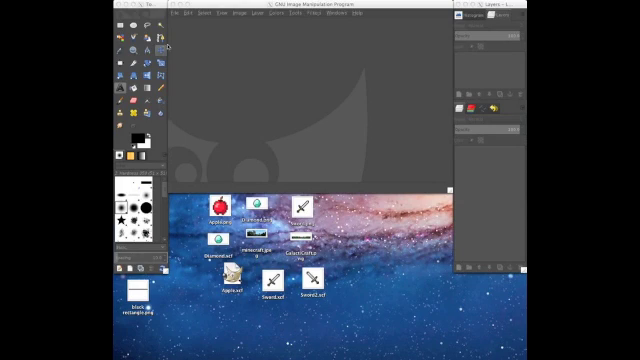
Reopen the Open dialog, preview Apple.png, and open Diamond.png from the Desktop
{"action": "left_click", "coordinate": [175, 14]}
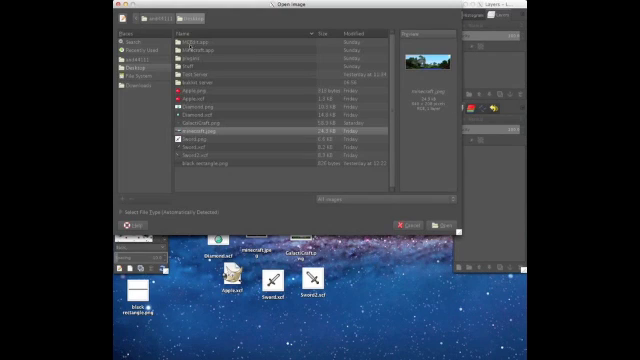
{"action": "left_click", "coordinate": [200, 89]}
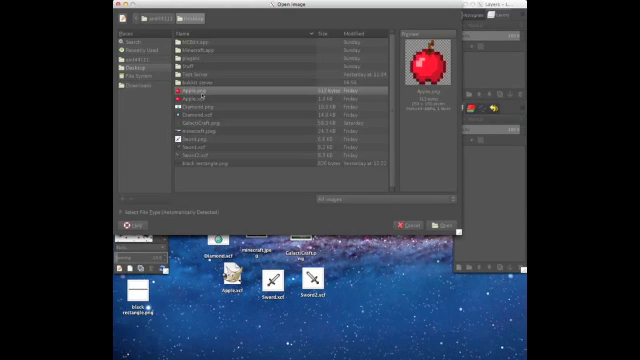
{"action": "left_click", "coordinate": [200, 107]}
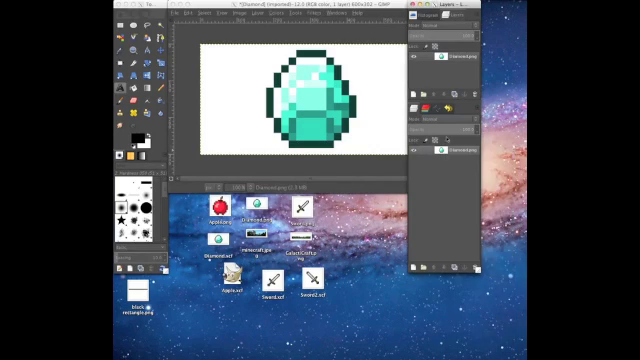
Outline the white area around the pixel diamond with Free Select
{"action": "right_click", "coordinate": [447, 148]}
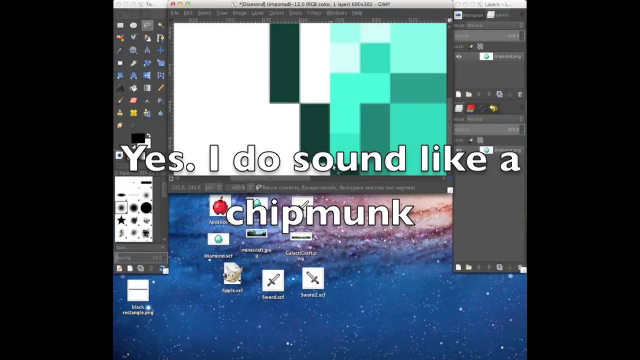
{"action": "left_click", "coordinate": [192, 14]}
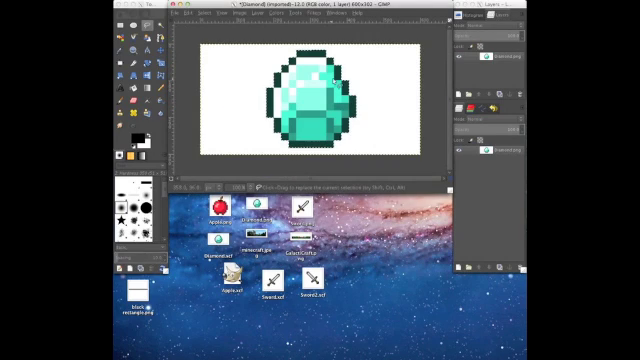
Add an alpha channel and clear the selected white area around the diamond
{"action": "right_click", "coordinate": [310, 105]}
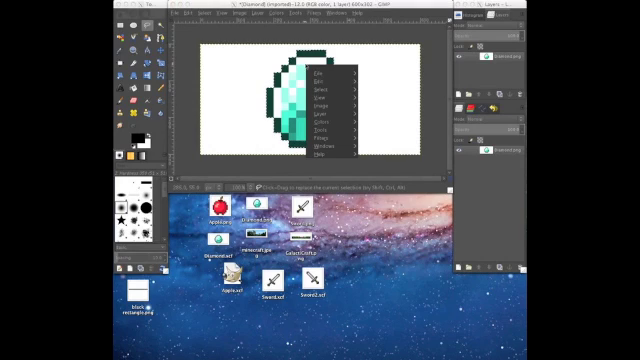
{"action": "left_click", "coordinate": [321, 91]}
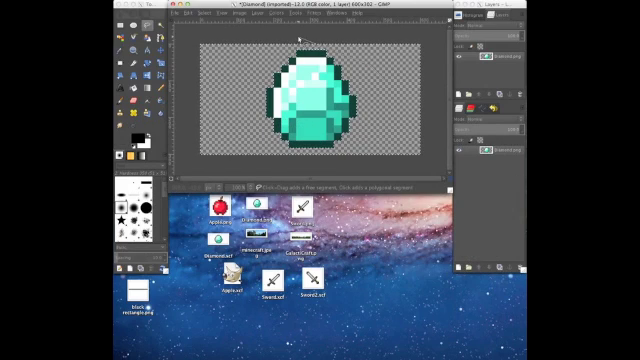
Close the view of the transparent-background diamond image
{"action": "left_click", "coordinate": [185, 10]}
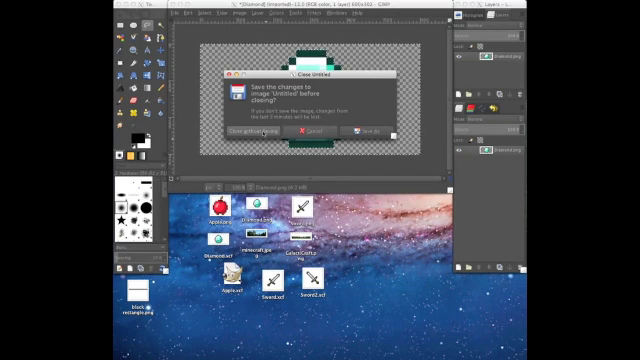
Discard the diamond changes and open minecraft.jpeg from the Desktop
{"action": "left_click", "coordinate": [253, 131]}
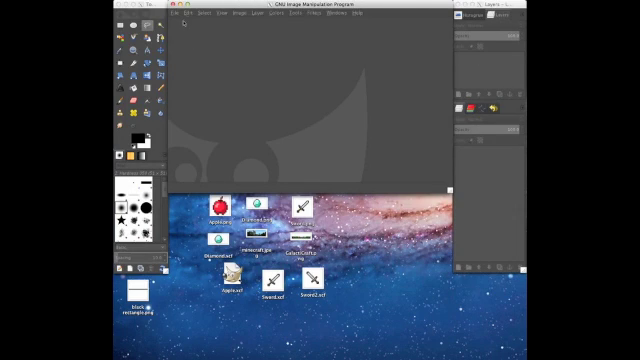
{"action": "left_click", "coordinate": [180, 14]}
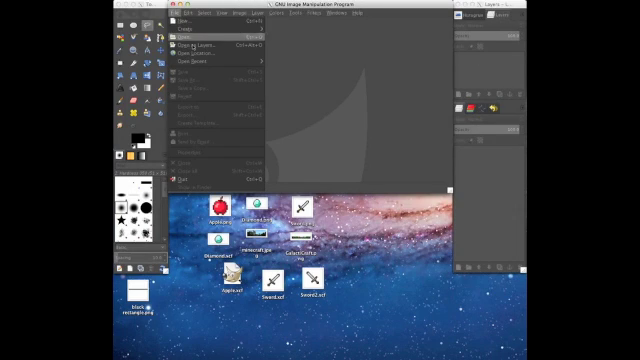
{"action": "left_click", "coordinate": [190, 30]}
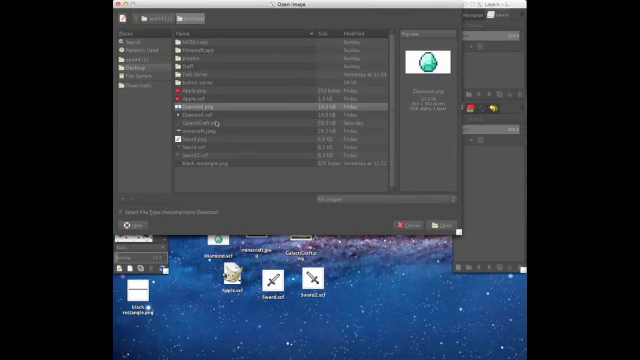
{"action": "left_click", "coordinate": [200, 119]}
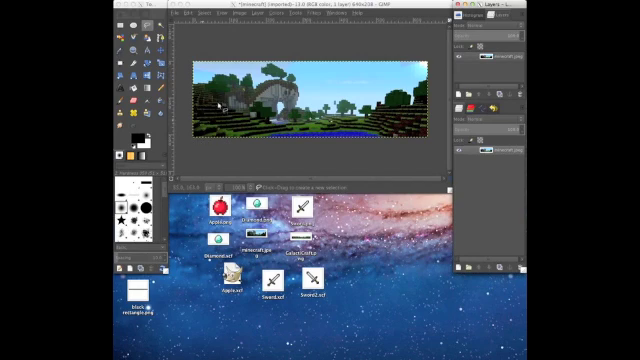
{"action": "mouse_move", "coordinate": [418, 130]}
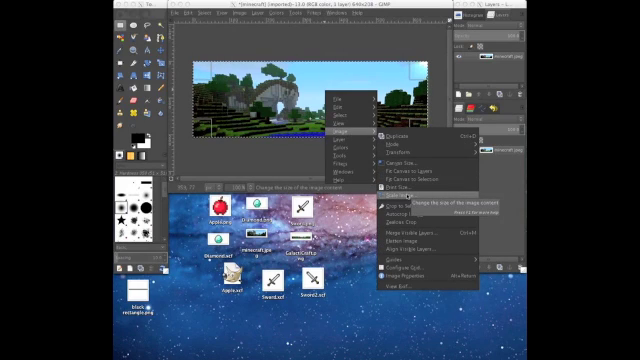
Enter a width of 468 pixels in the Scale Image dialog
{"action": "left_click", "coordinate": [393, 193]}
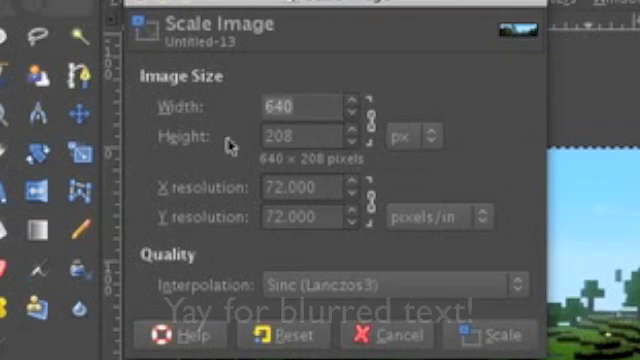
{"action": "triple_click", "coordinate": [295, 106]}
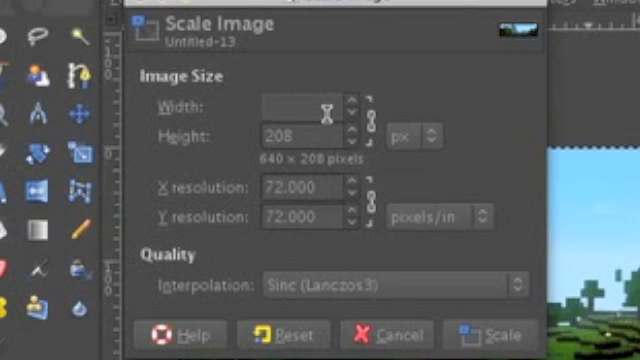
{"action": "type", "text": "4"}
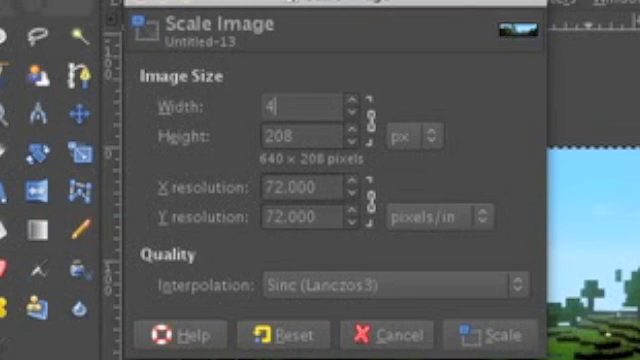
{"action": "type", "text": "68"}
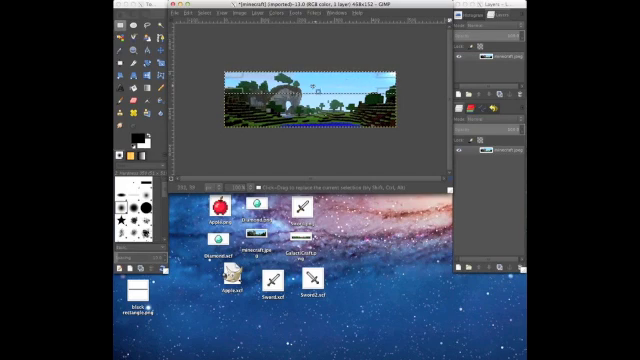
{"action": "mouse_move", "coordinate": [313, 87]}
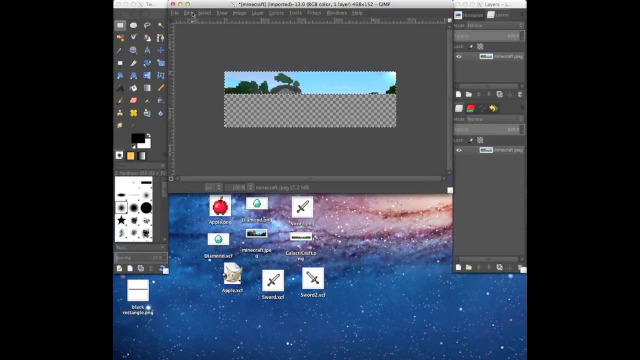
Add Apple.xcf as a layer and drag it to the banner's top-left corner
{"action": "left_click", "coordinate": [179, 14]}
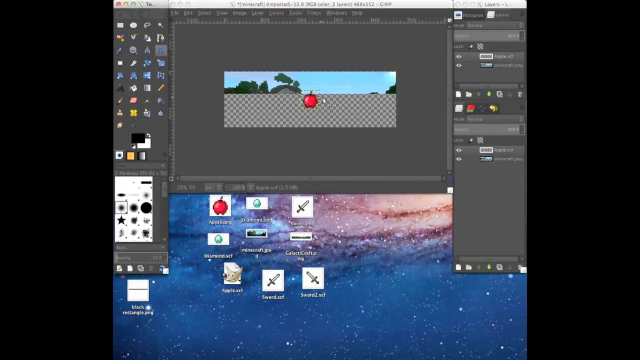
{"action": "left_click_drag", "start_coordinate": [310, 105], "coordinate": [260, 88]}
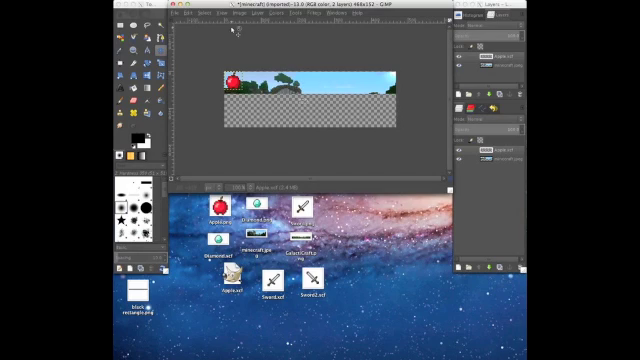
Add a second apple layer at the right edge and close the apple image unsaved
{"action": "left_click", "coordinate": [176, 13]}
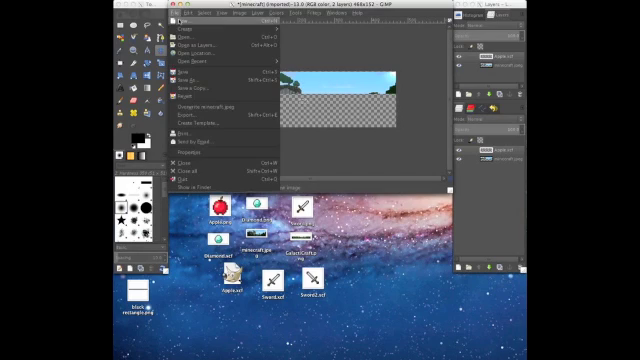
{"action": "mouse_move", "coordinate": [200, 47]}
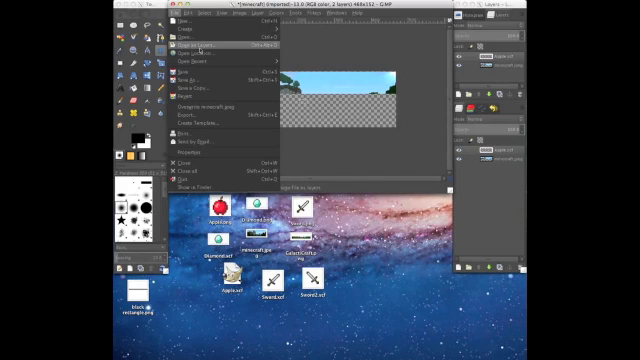
{"action": "left_click", "coordinate": [186, 46]}
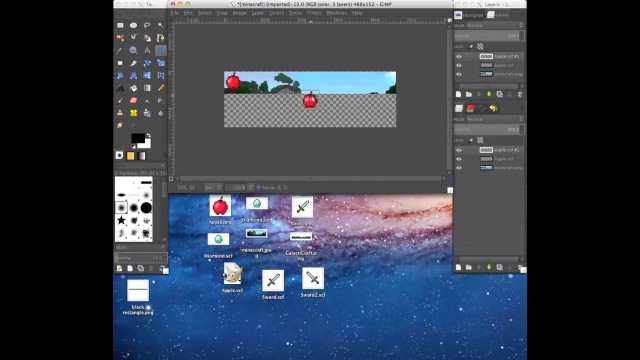
{"action": "left_click_drag", "start_coordinate": [310, 100], "coordinate": [385, 78]}
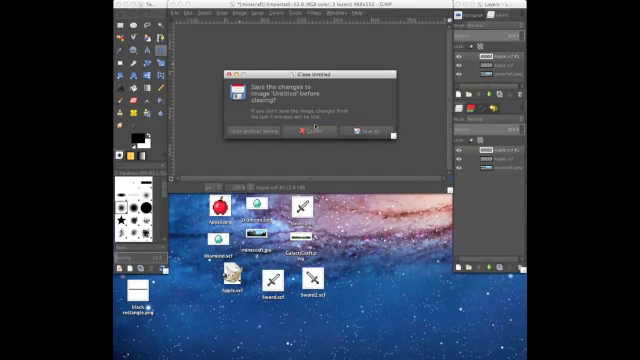
{"action": "left_click", "coordinate": [310, 133]}
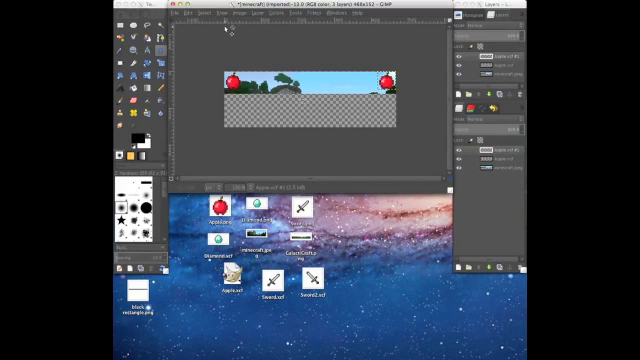
Add Diamond.xcf from the Desktop to the banner as a new layer
{"action": "left_click", "coordinate": [202, 13]}
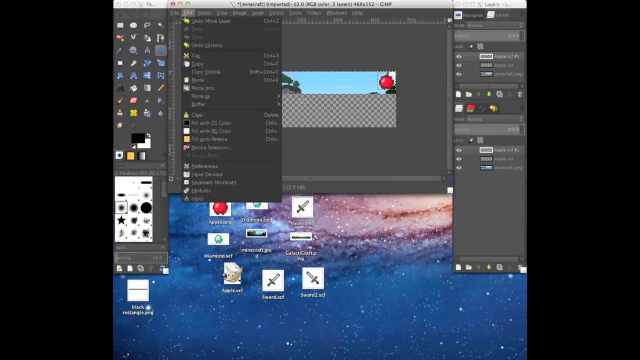
{"action": "left_click", "coordinate": [180, 13]}
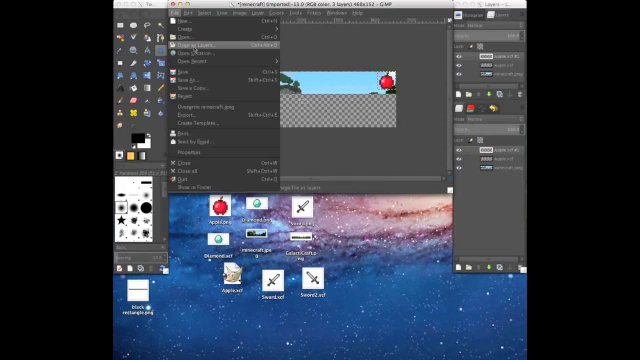
{"action": "left_click", "coordinate": [190, 44]}
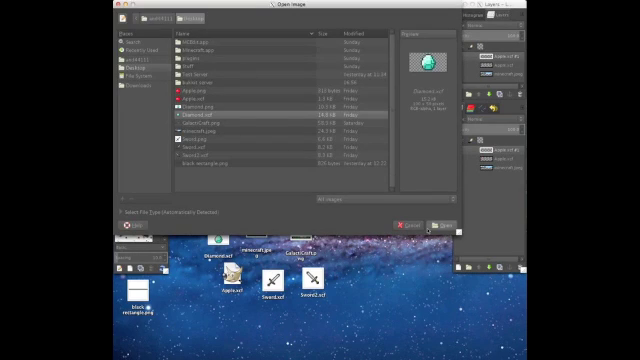
{"action": "left_click", "coordinate": [449, 222]}
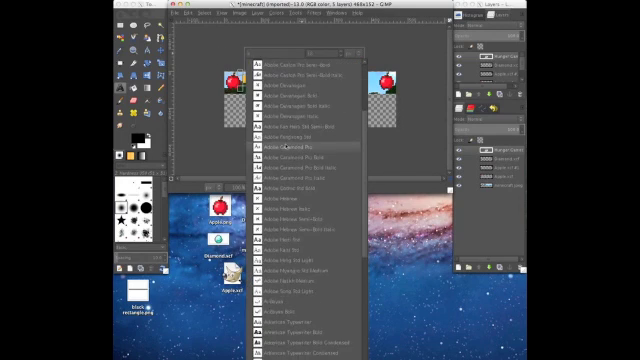
Scroll down through the text toolbar's font list for the Hunger Games text
{"action": "scroll", "scroll_direction": "down", "scroll_amount": 3}
{"action": "type", "text": "PV"}
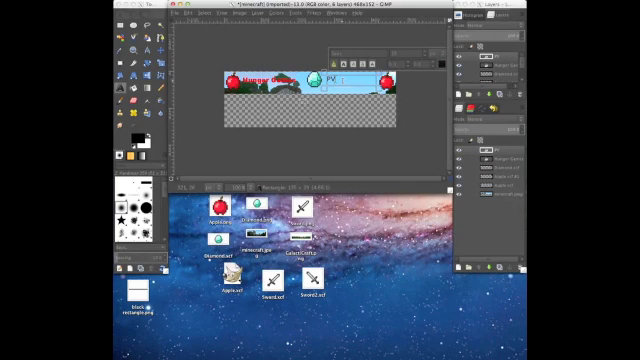
Type the 'PVP' label right of the diamond and scroll through the font list
{"action": "type", "text": "P"}
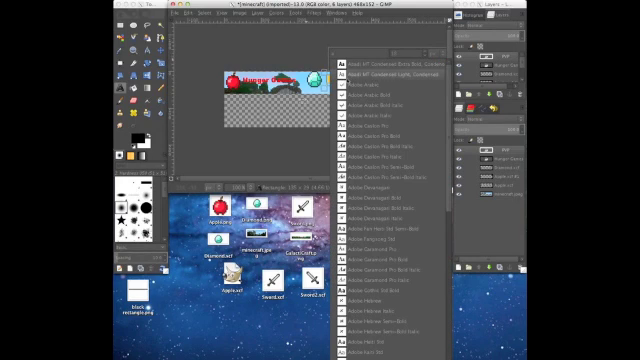
{"action": "scroll", "scroll_direction": "down", "scroll_amount": 3}
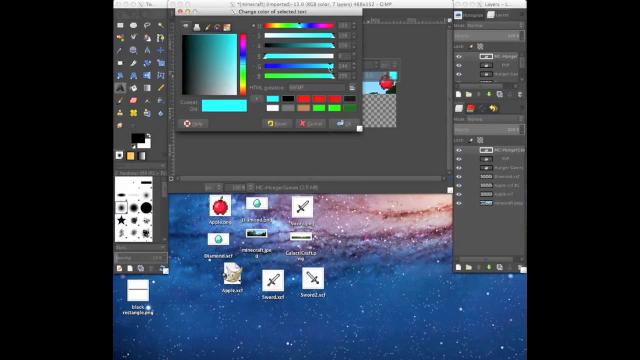
Make the 'MC-HungerGames' text blue and scroll the font list to choose its font
{"action": "left_click", "coordinate": [267, 121]}
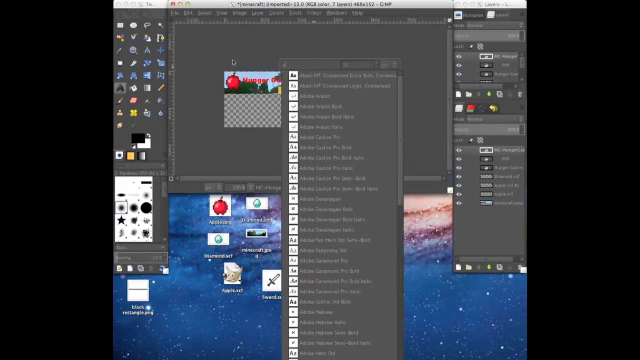
{"action": "scroll", "scroll_direction": "down", "scroll_amount": 3}
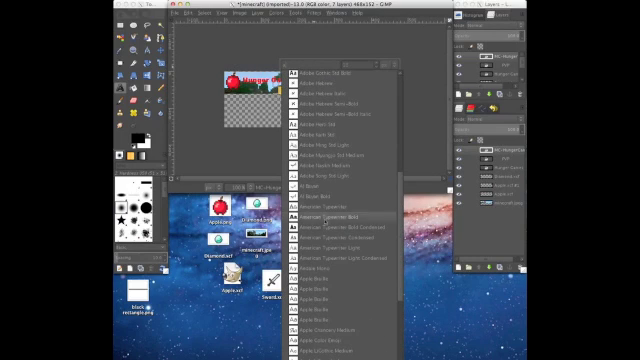
{"action": "scroll", "scroll_direction": "down", "scroll_amount": 3}
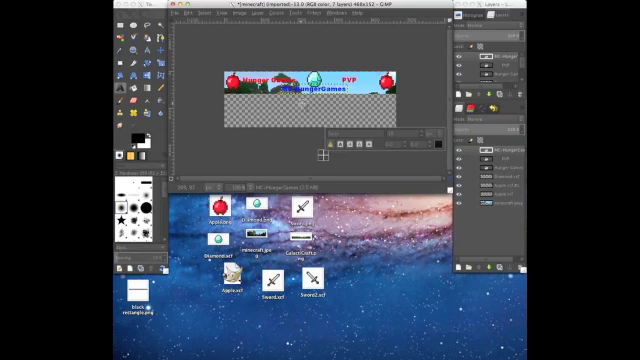
Export the banner as a PNG to the Desktop and close it, discarding changes
{"action": "left_click", "coordinate": [180, 14]}
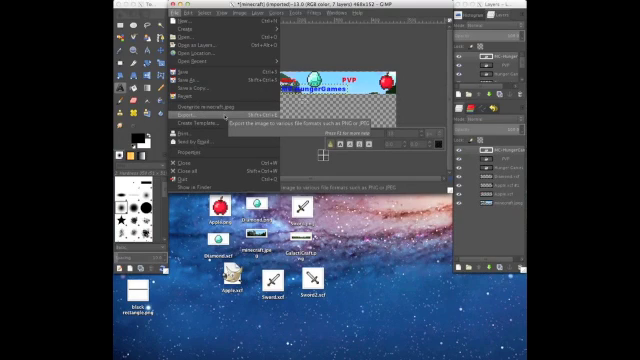
{"action": "left_click", "coordinate": [195, 115]}
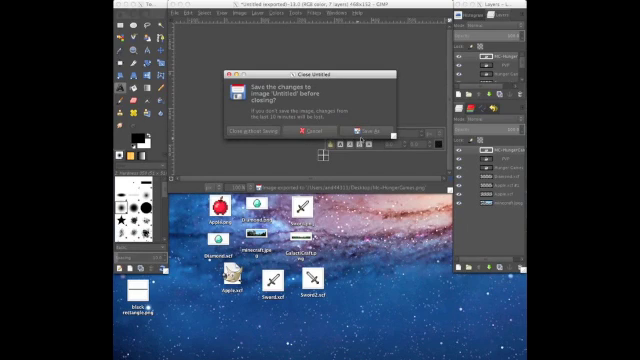
{"action": "left_click", "coordinate": [250, 132]}
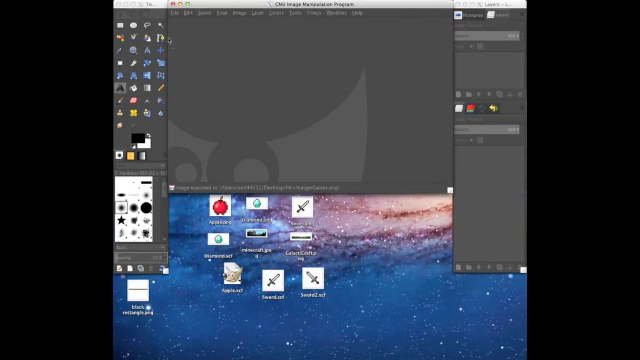